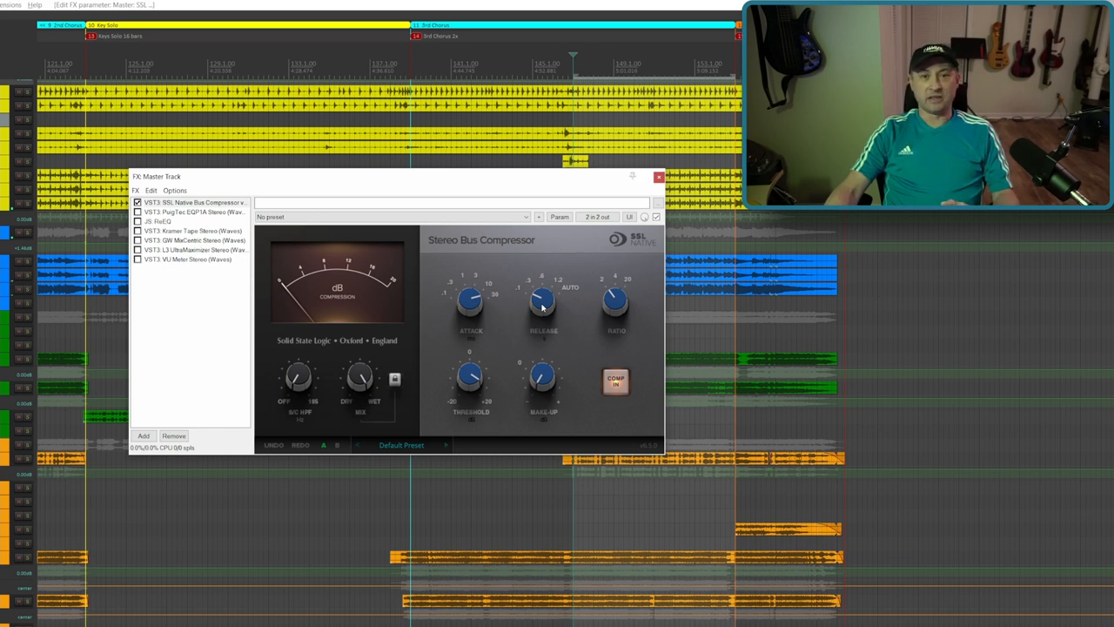
{"action": "mouse_move", "coordinate": [562, 302]}
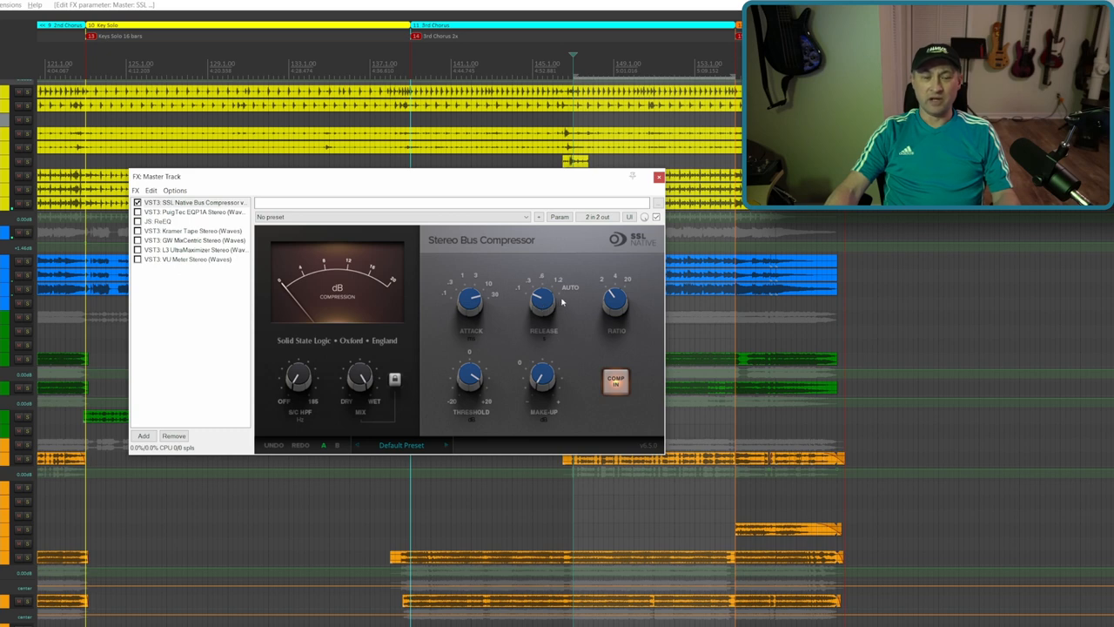
{"action": "mouse_move", "coordinate": [612, 302]}
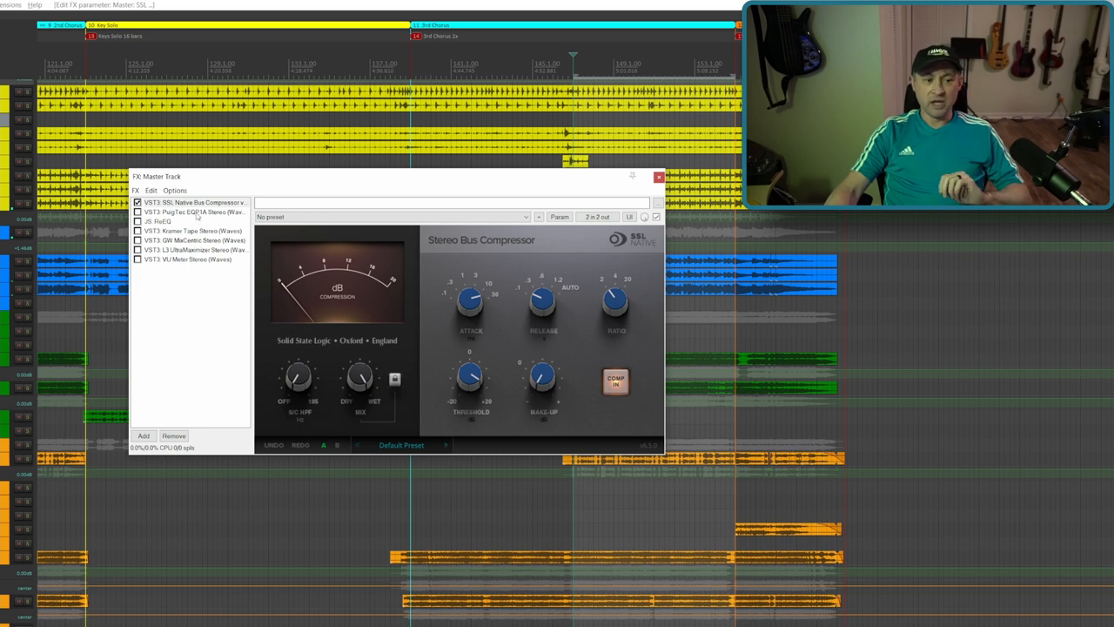
- Show the PuigTec EQP1A plugin window, with its 30 Hz boost/cut and 12 kHz lift
{"action": "left_click", "coordinate": [193, 211]}
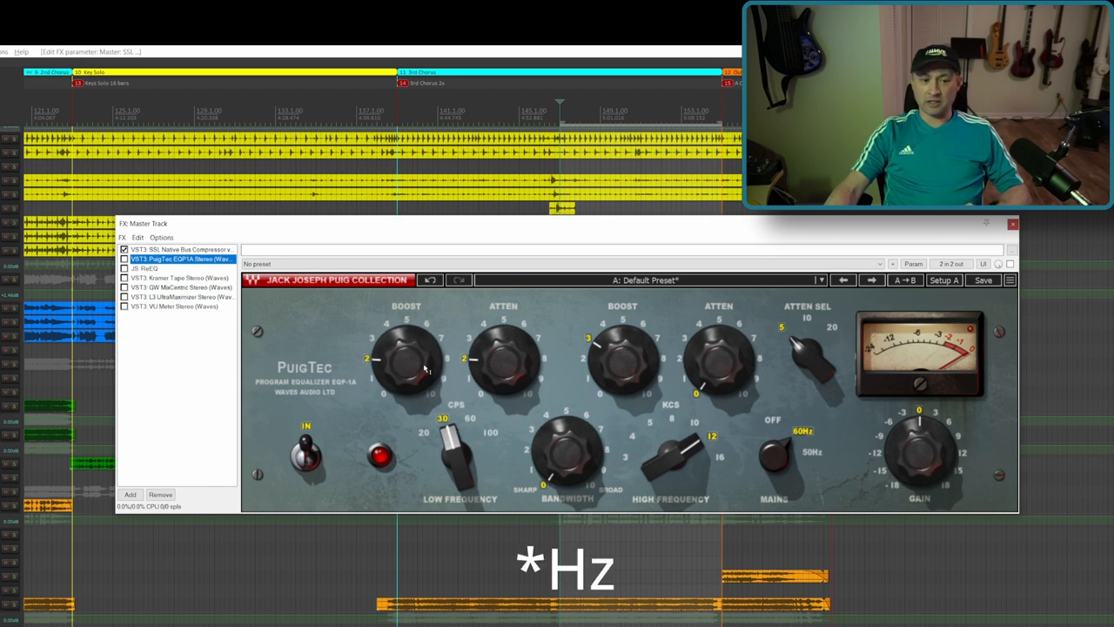
{"action": "mouse_move", "coordinate": [557, 369]}
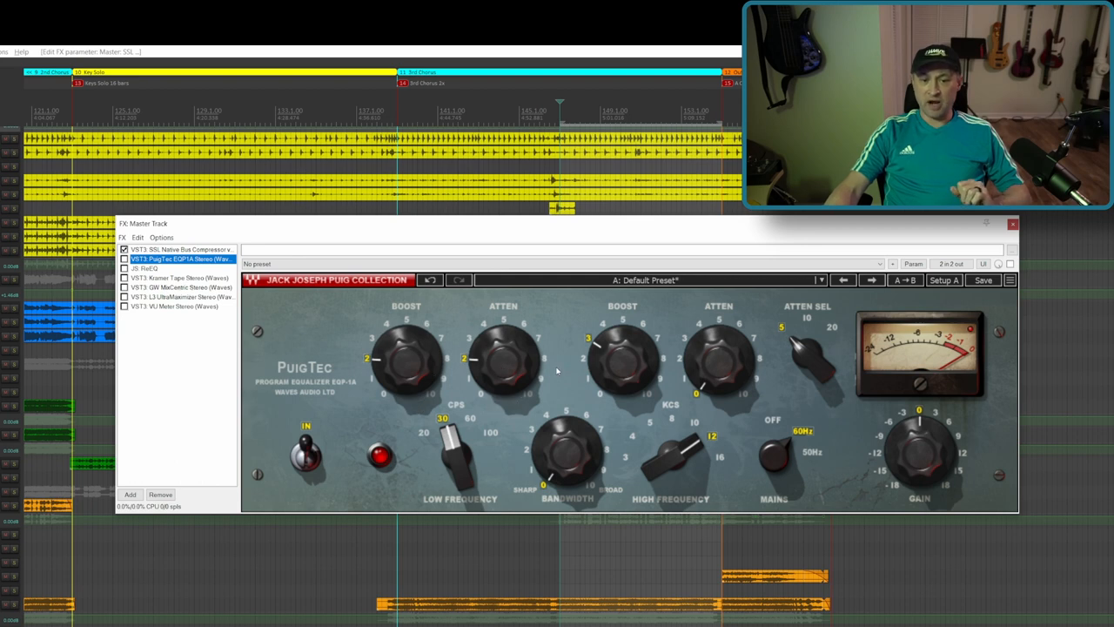
{"action": "mouse_move", "coordinate": [633, 370]}
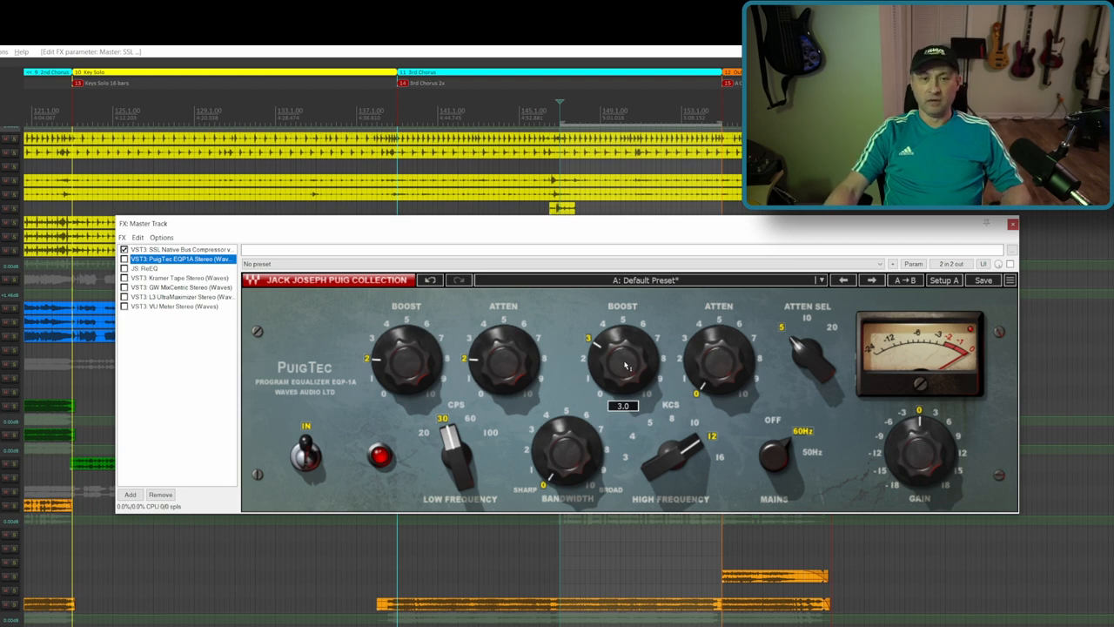
{"action": "mouse_move", "coordinate": [306, 326]}
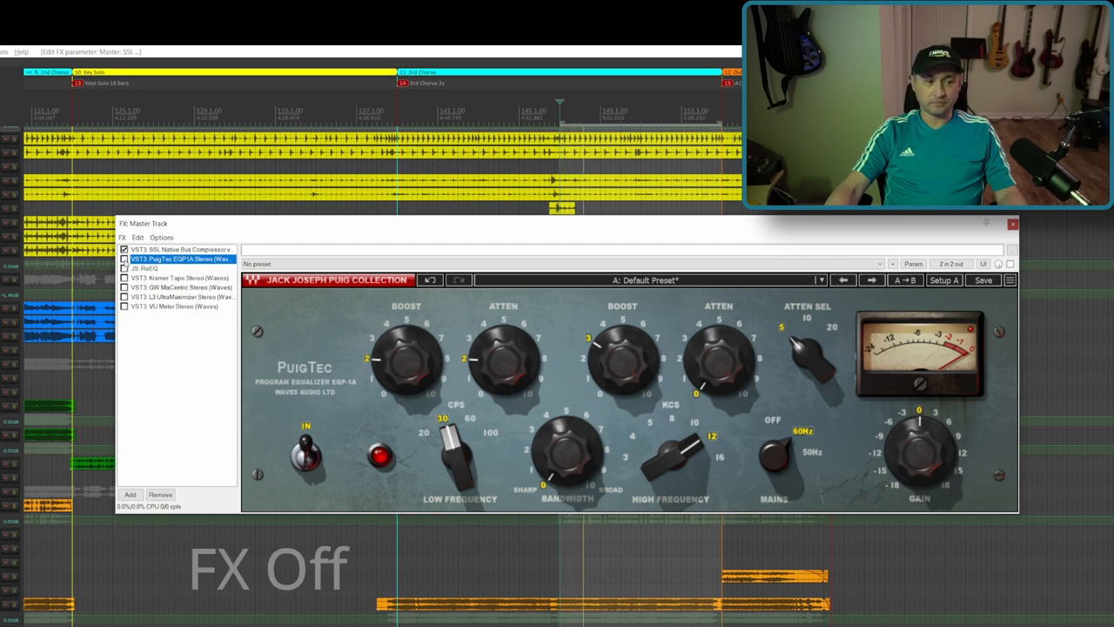
- Toggle PuigTec EQP1A off and back on to compare, leaving it enabled
{"action": "left_click", "coordinate": [125, 259]}
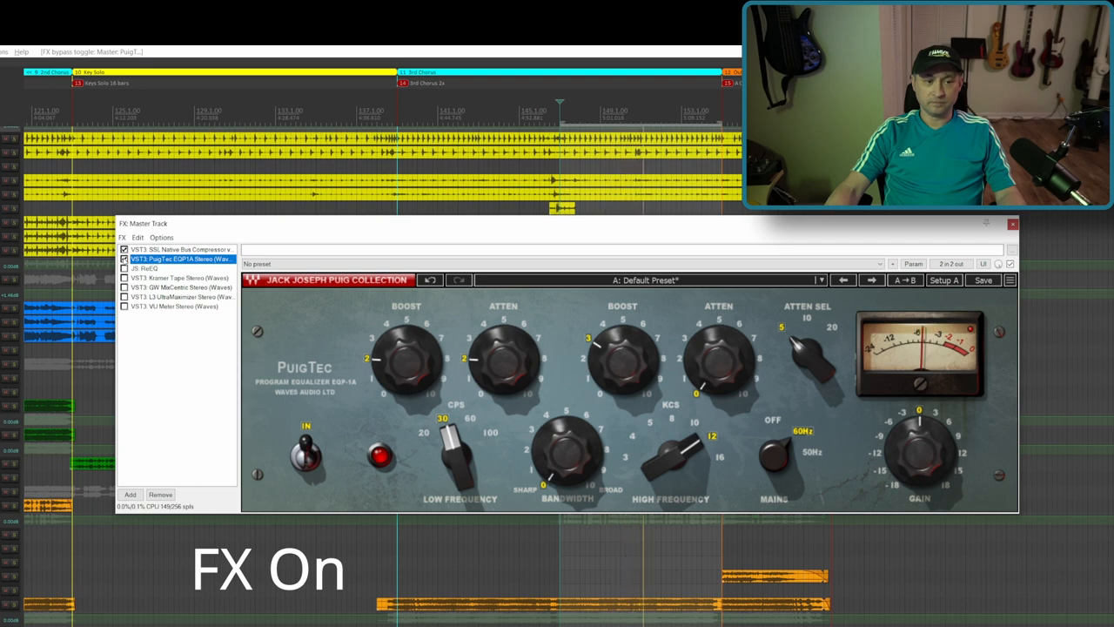
{"action": "left_click", "coordinate": [124, 258]}
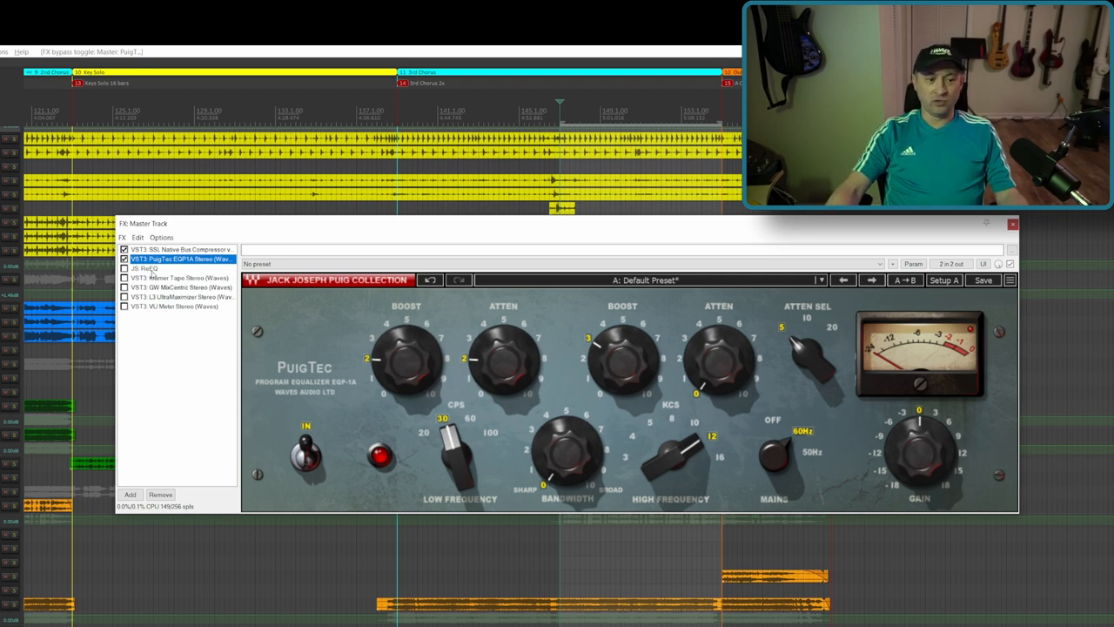
{"action": "left_click", "coordinate": [147, 268]}
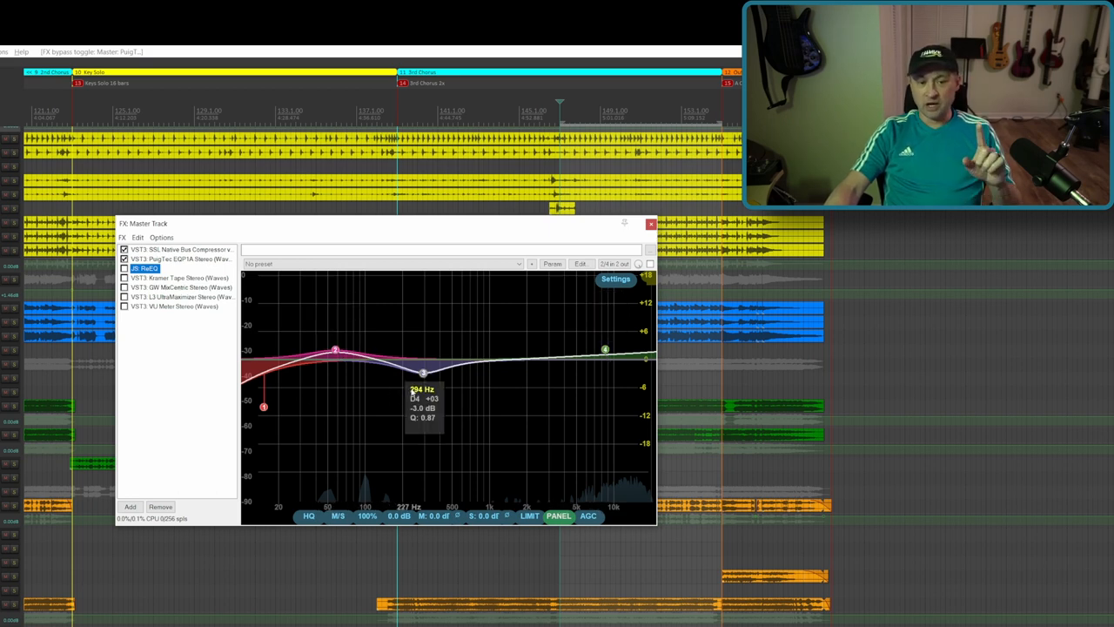
- Drag ReaEQ band 3 down to about -3 dB at 394 Hz
{"action": "left_click_drag", "start_coordinate": [422, 387], "coordinate": [422, 376]}
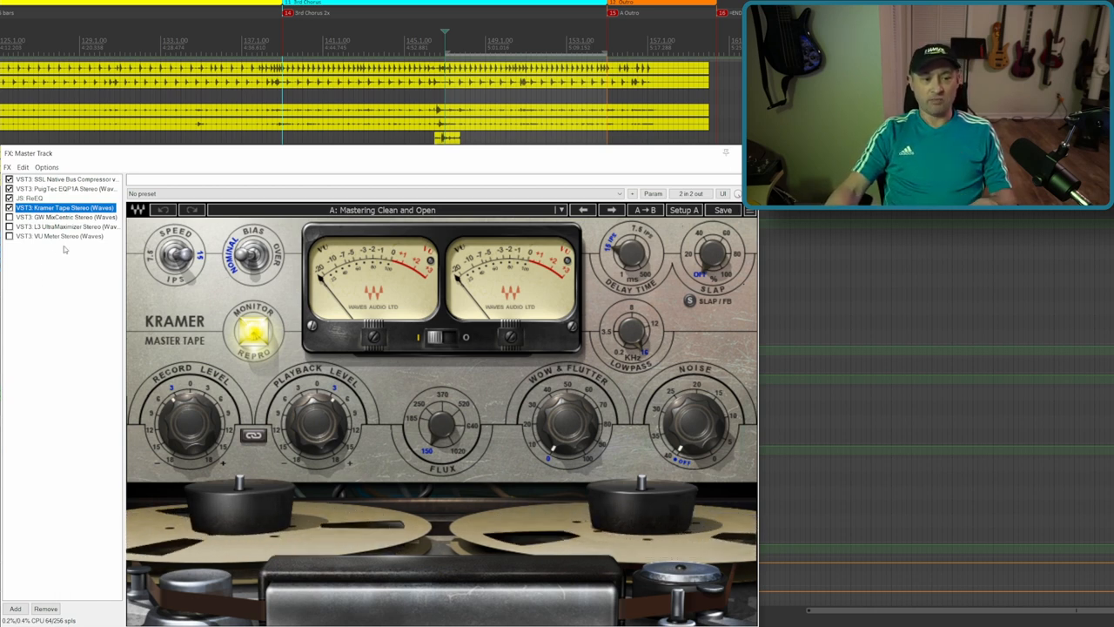
- Open GW MixCentric Stereo on its 'GW You Clean Up Real Nice' preset
{"action": "left_click", "coordinate": [65, 216]}
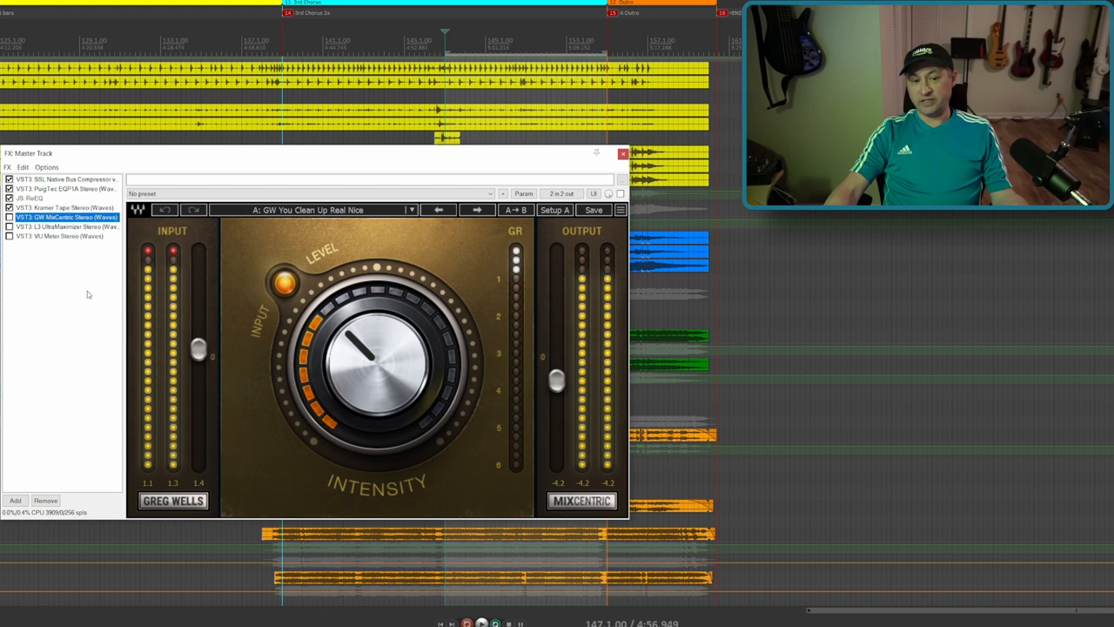
{"action": "mouse_move", "coordinate": [461, 380]}
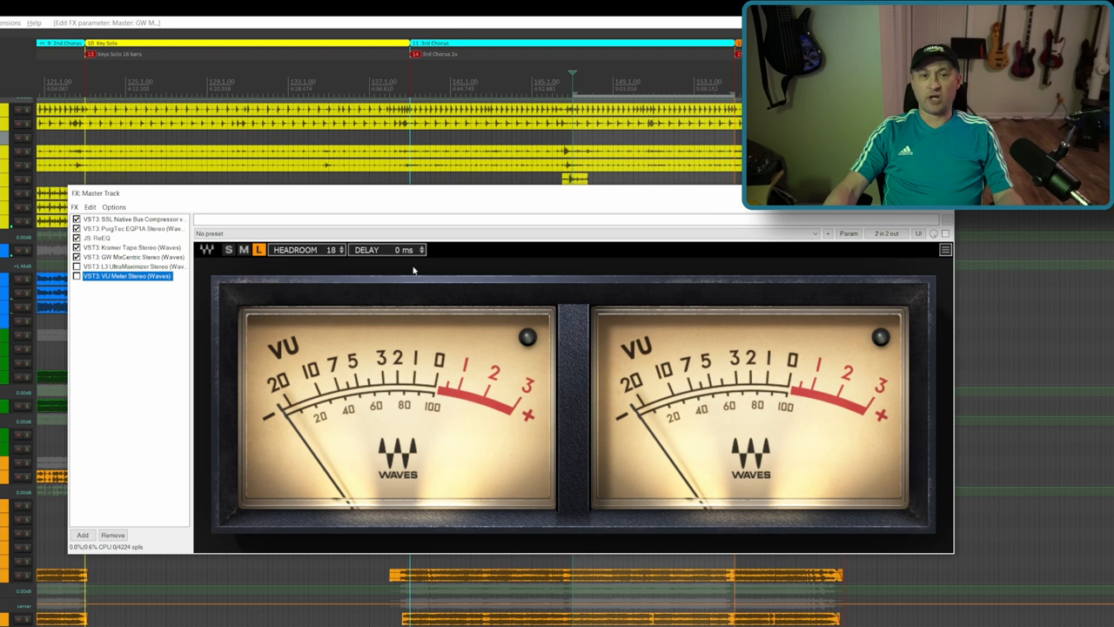
- Open L3 UltraMaximizer Stereo, showing -11.0 threshold and -1.0 out ceiling
{"action": "left_click", "coordinate": [131, 266]}
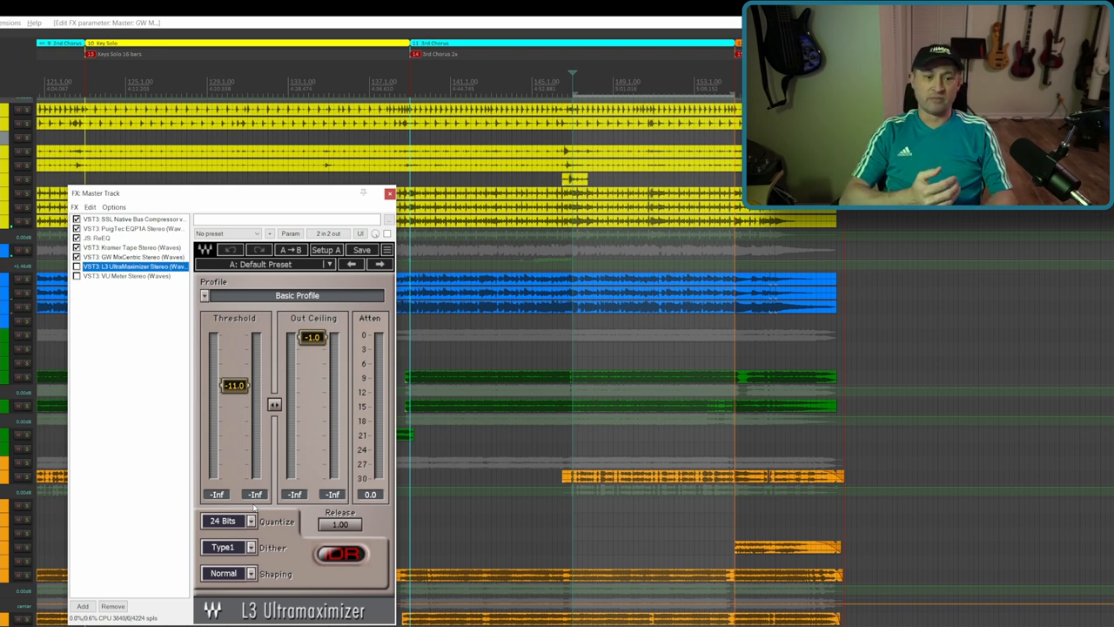
{"action": "mouse_move", "coordinate": [140, 325]}
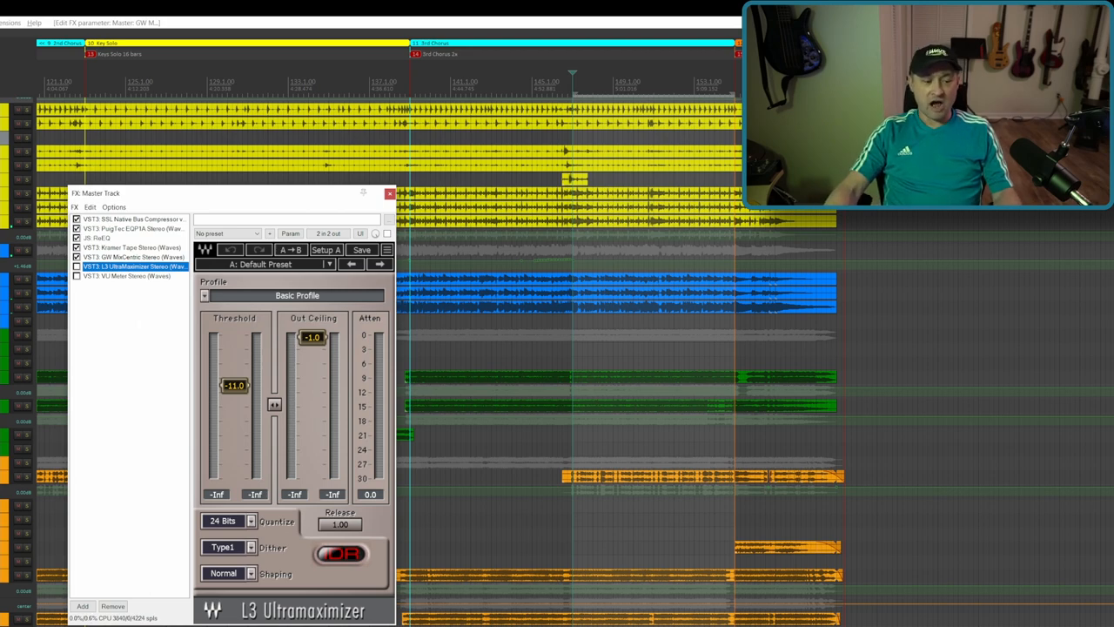
- Toggle master FX bypass so the Master Track FX window reads BYPASSED
{"action": "left_click", "coordinate": [77, 266]}
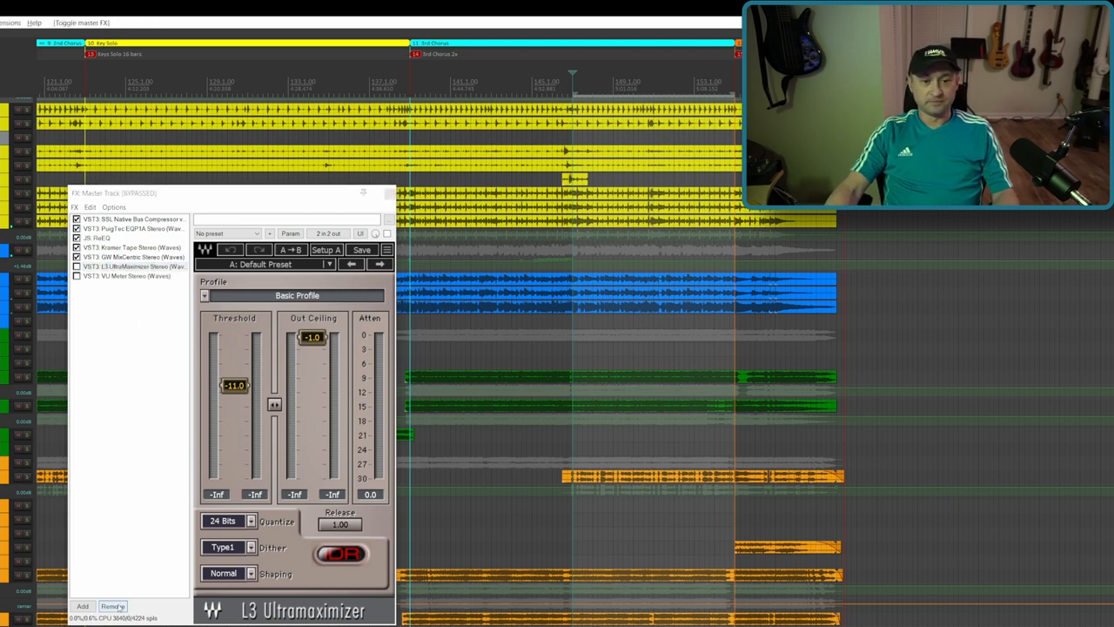